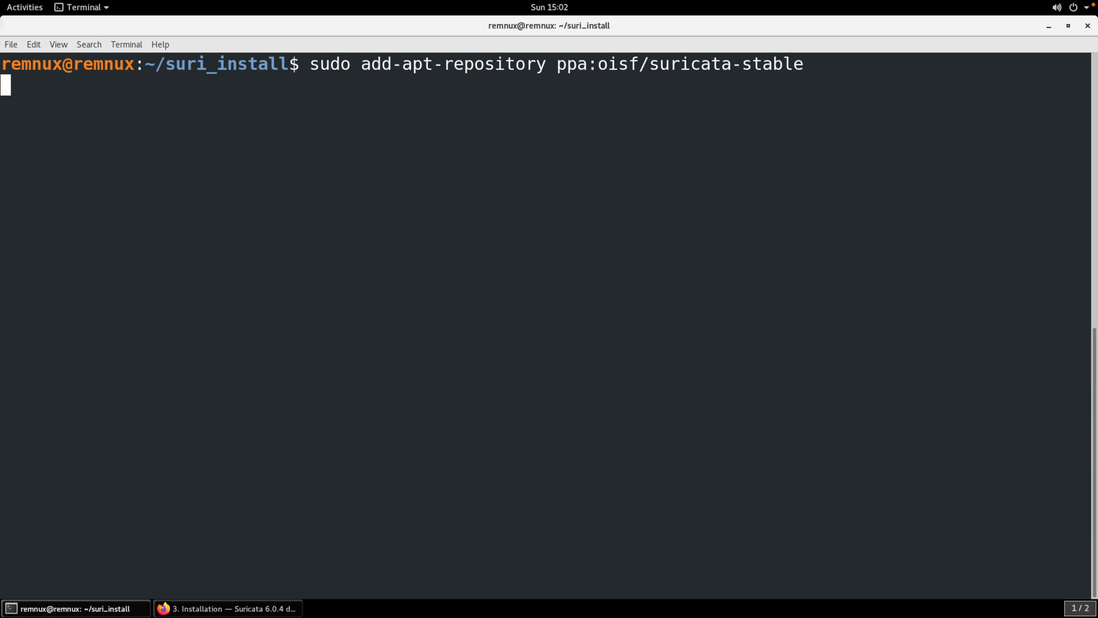
Confirm adding the OISF suricata-stable PPA so Suricata 6.0.4 gets installed.
key("Return")
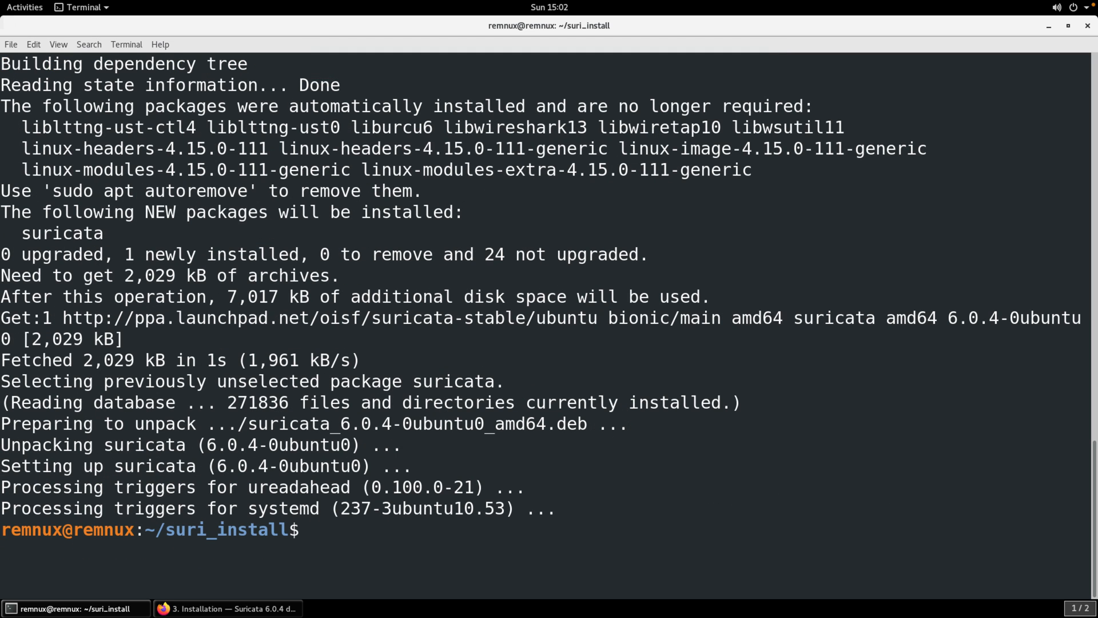
type("suric")
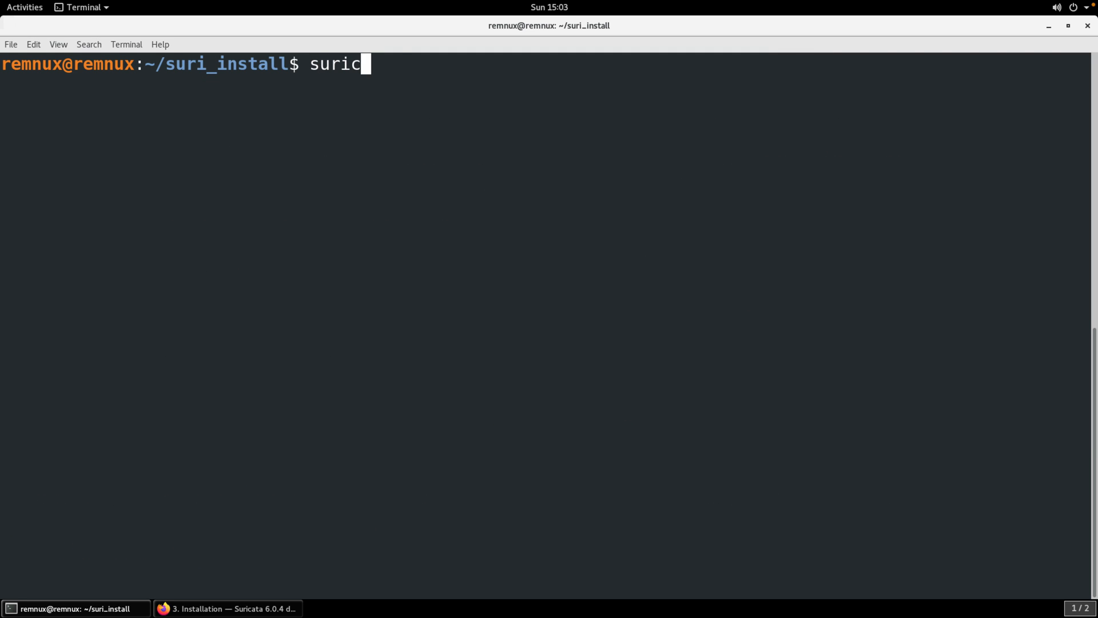
Run suricata -V to confirm the install reports 6.0.4 RELEASE.
type("ata -V")
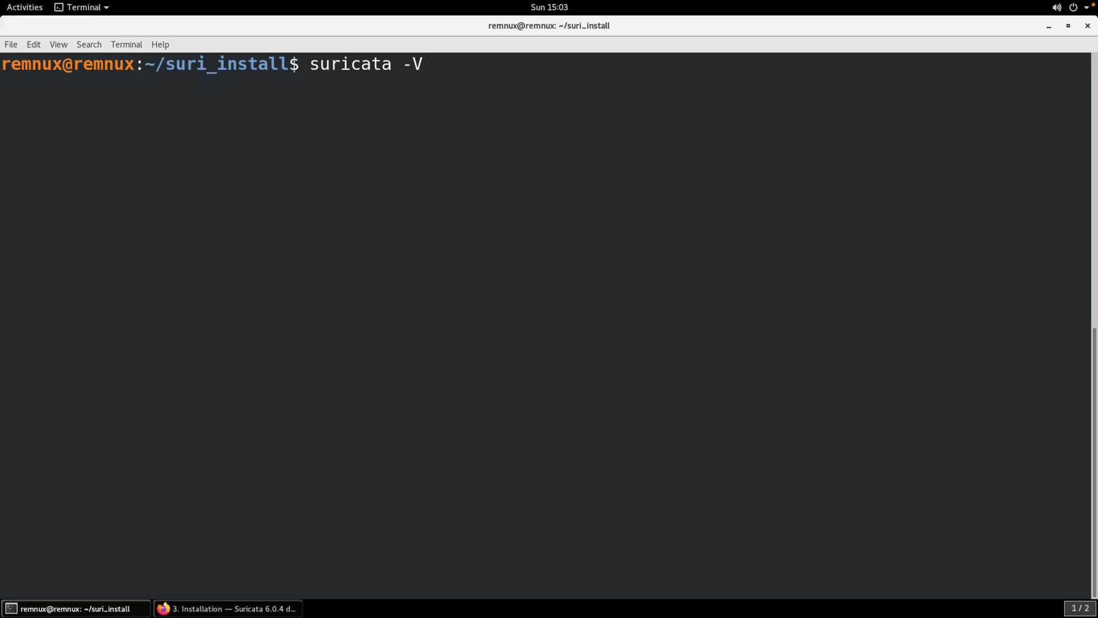
key("Return")
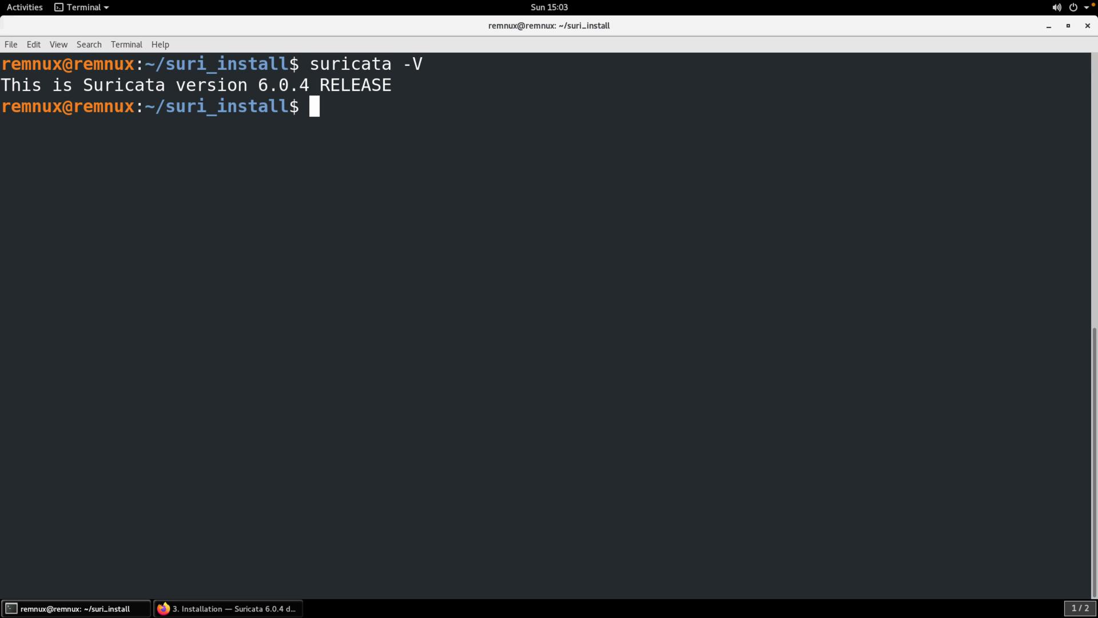
type("l")
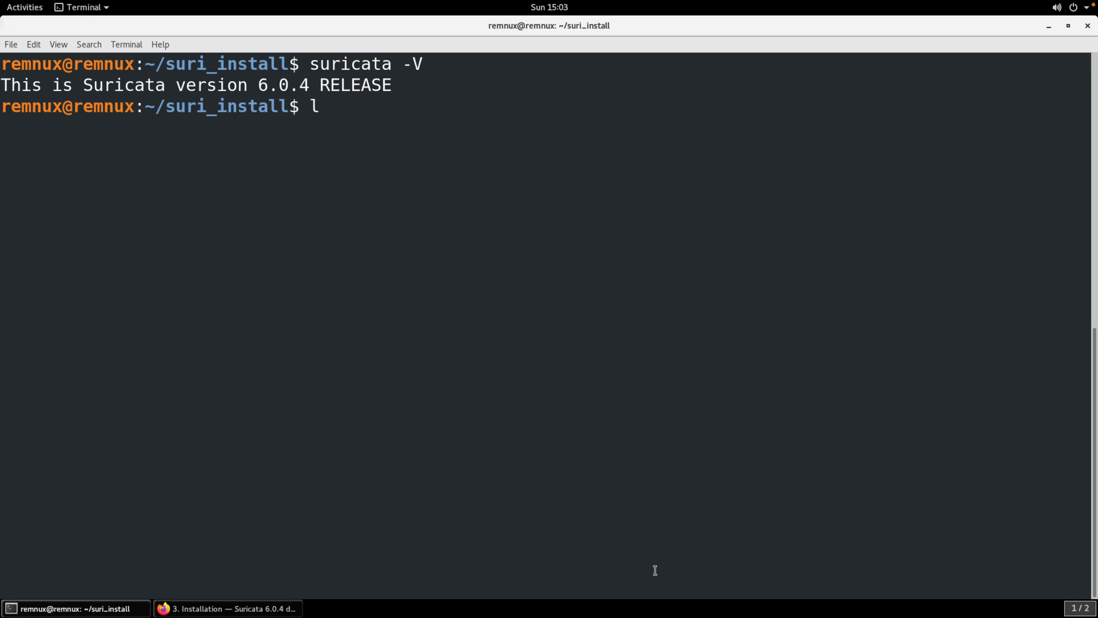
Switch to Firefox's malware-samples repository tab and read down its README.
left_click(225, 607)
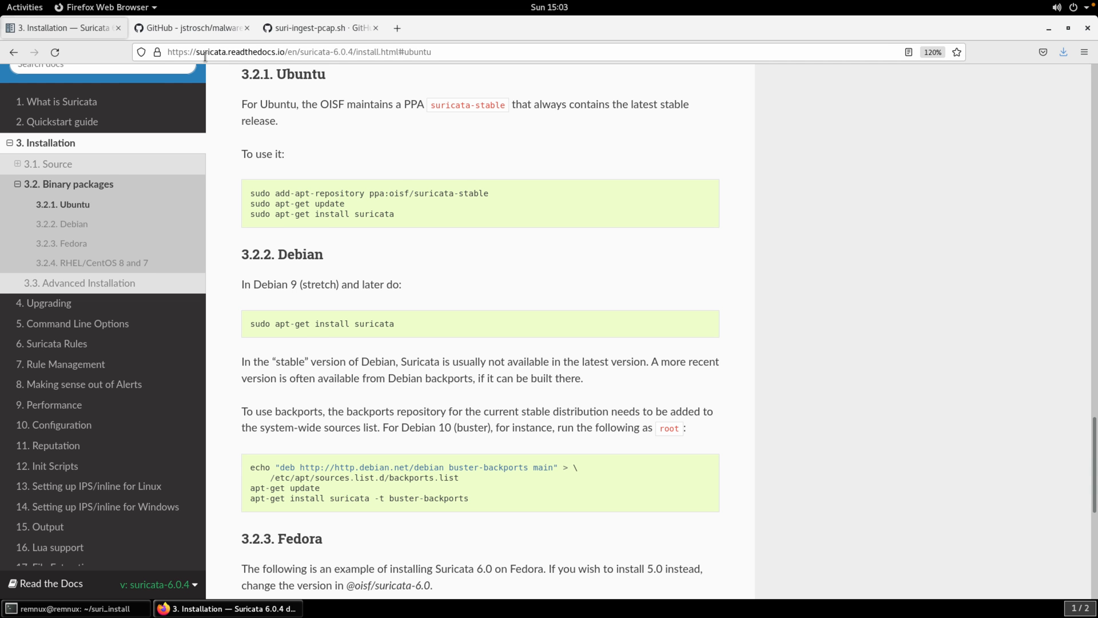
left_click(189, 27)
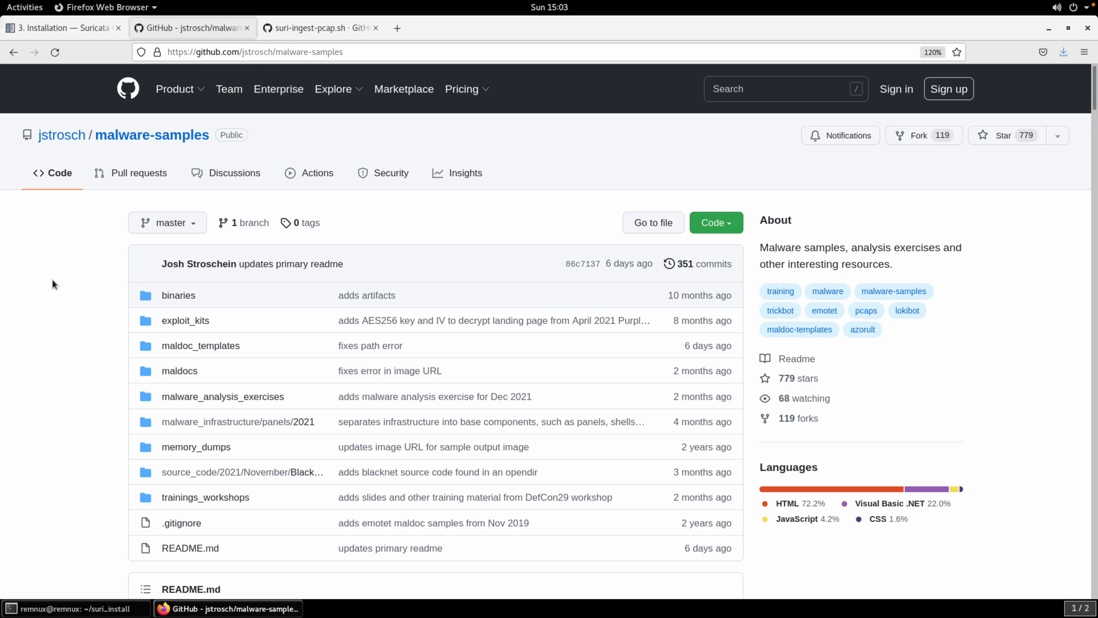
scroll("down", 3)
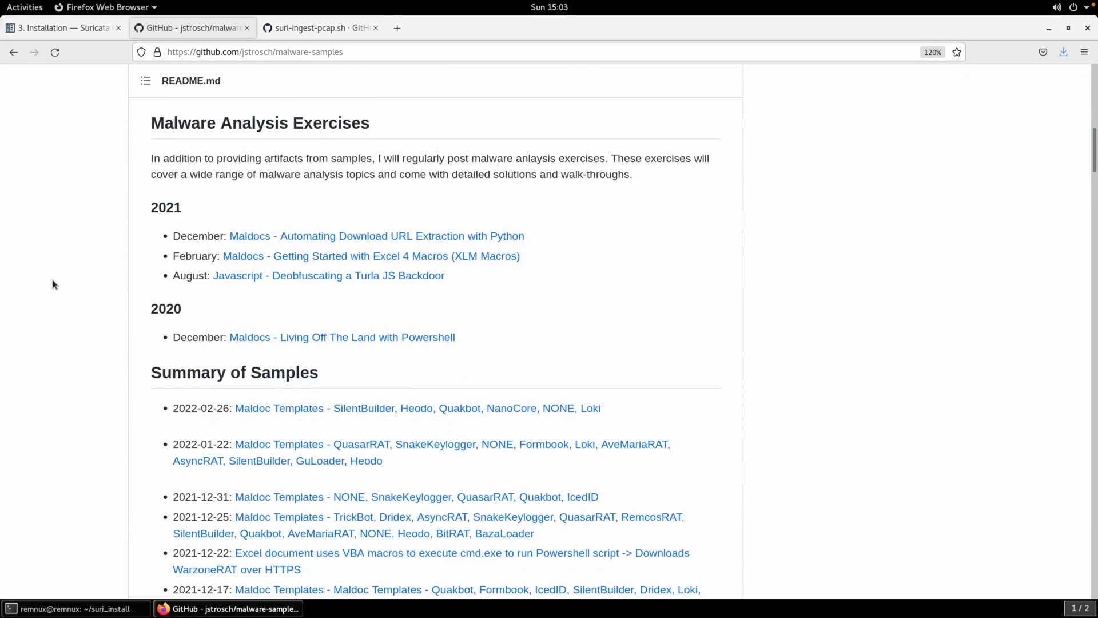
scroll("down", 3)
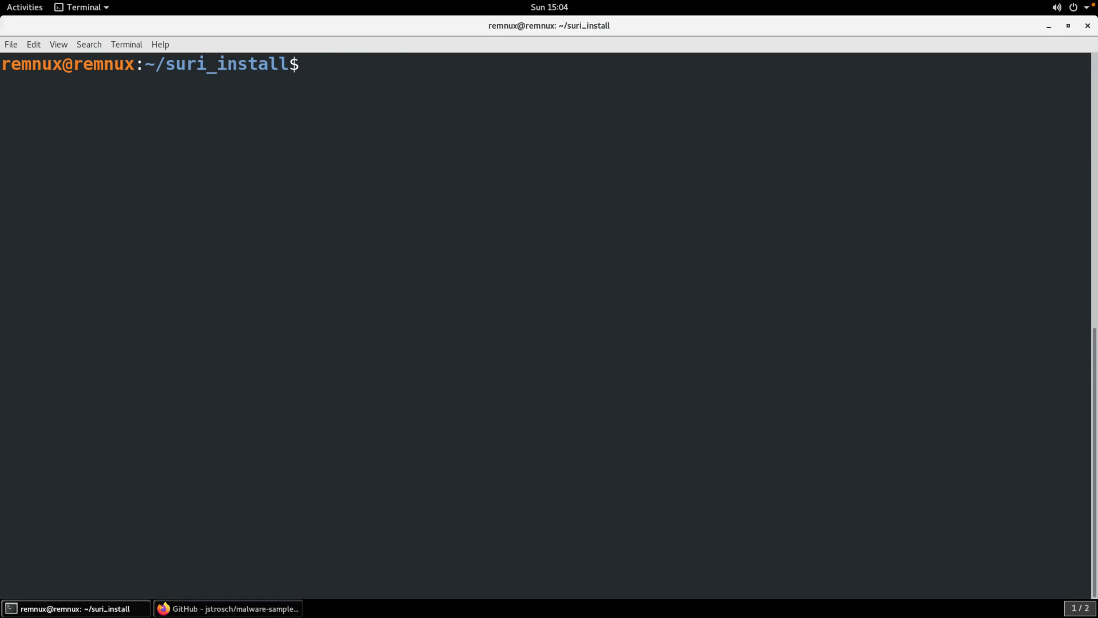
Change into /etc/suricata, list its files and start vi on suricata.yaml.
type("cd /etc/suricata/")
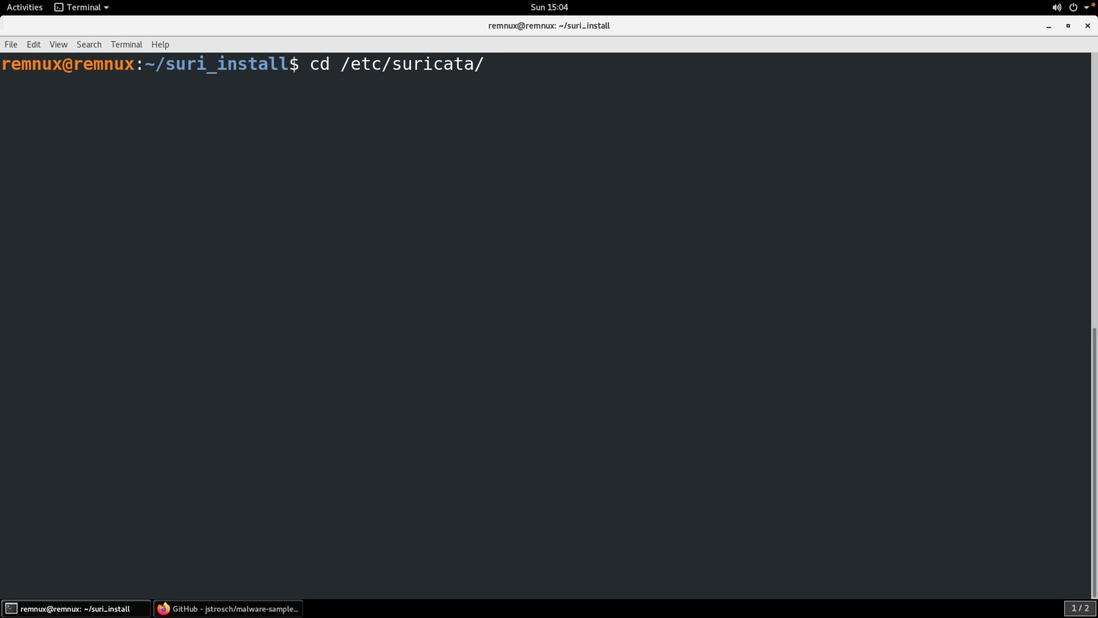
type("ls")
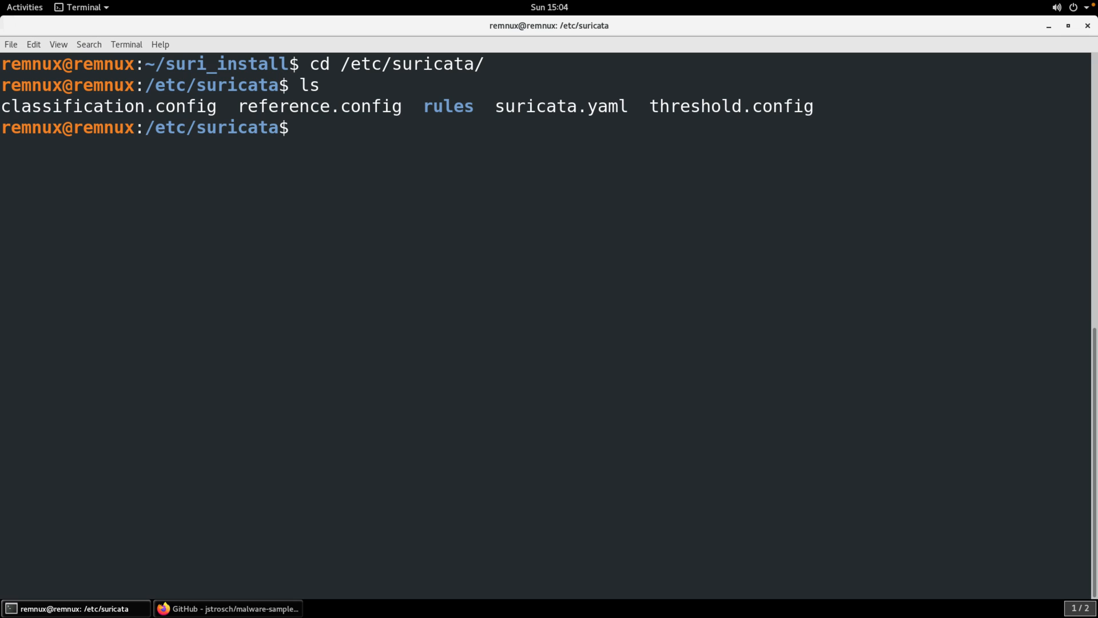
double_click(561, 105)
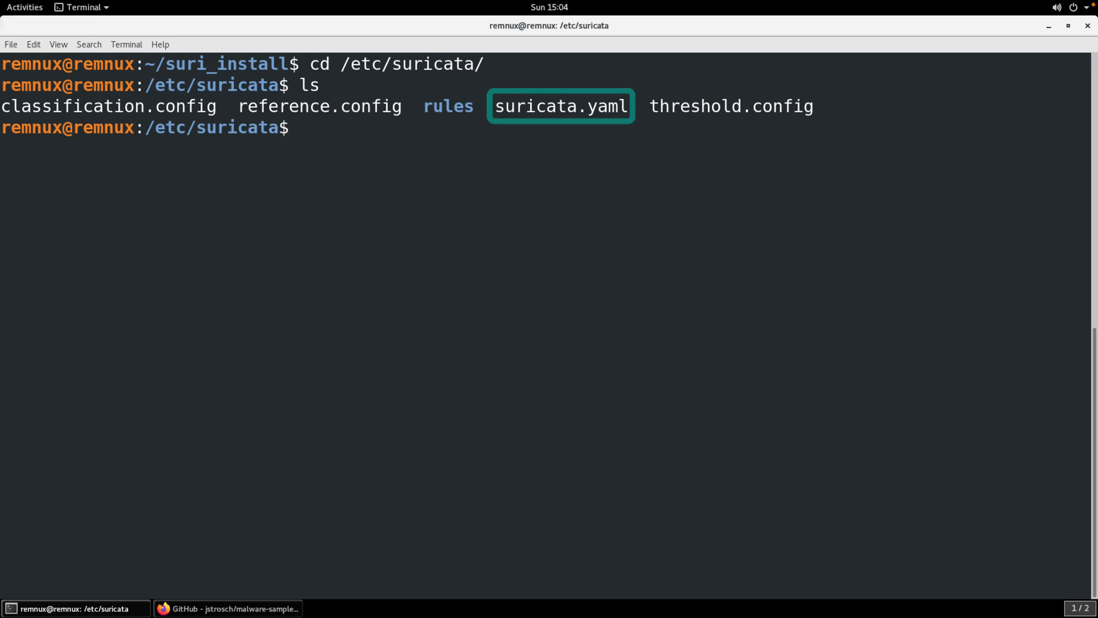
type("vi suricata.yaml")
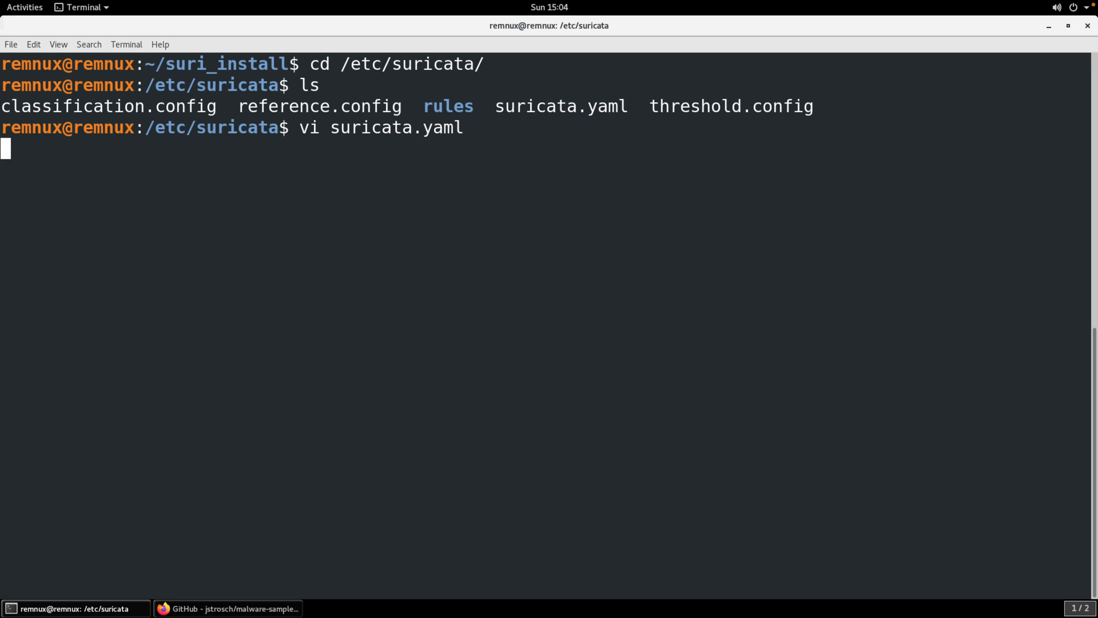
key("Return")
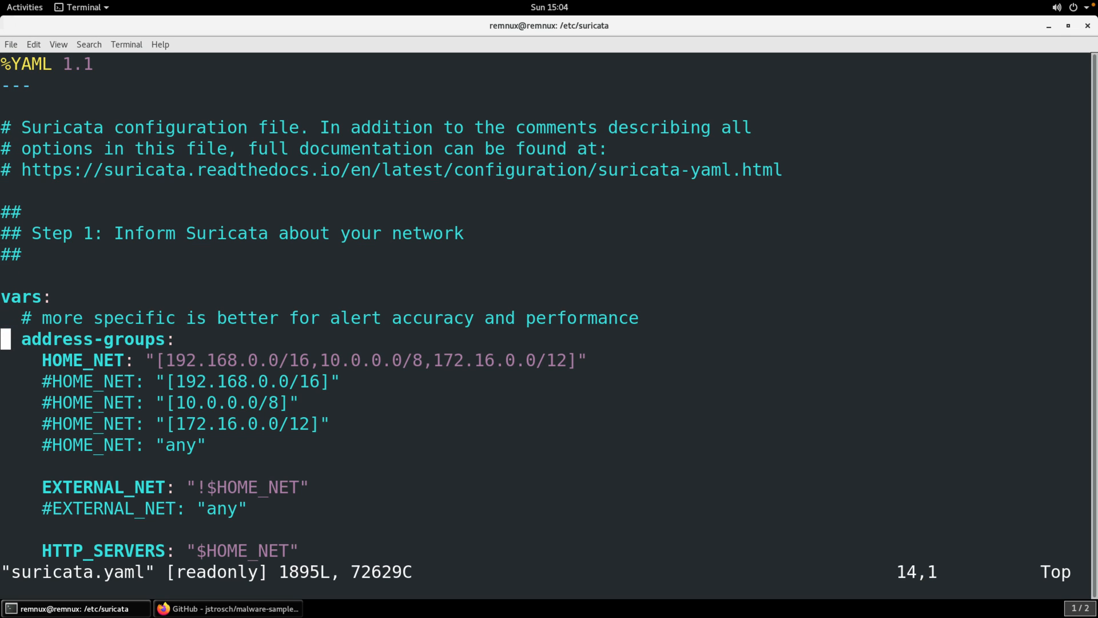
scroll("down", 3)
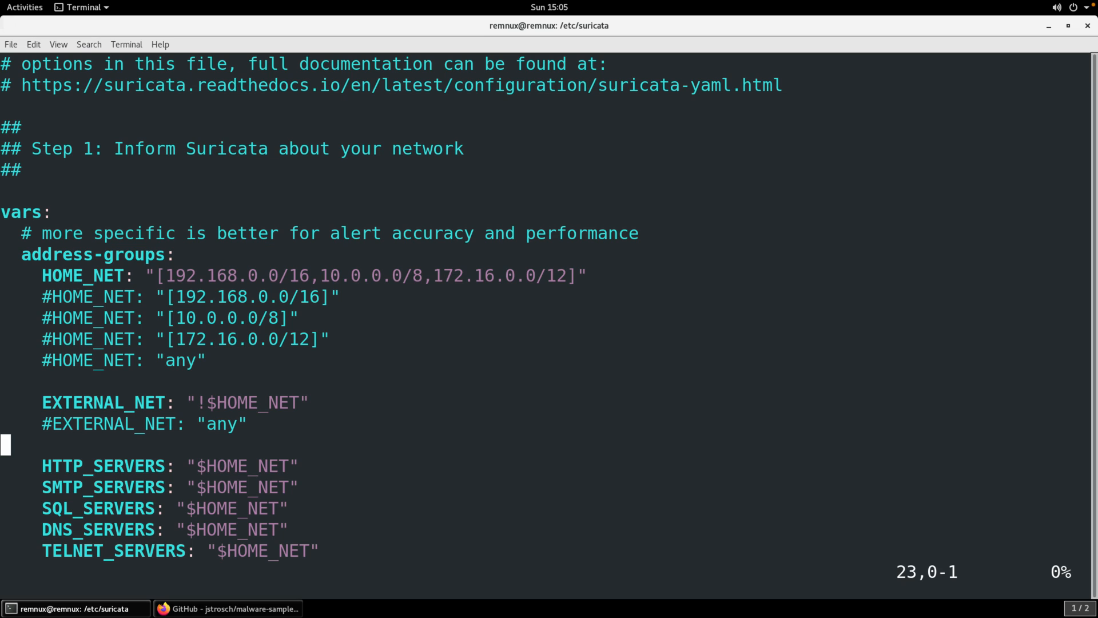
type(":w")
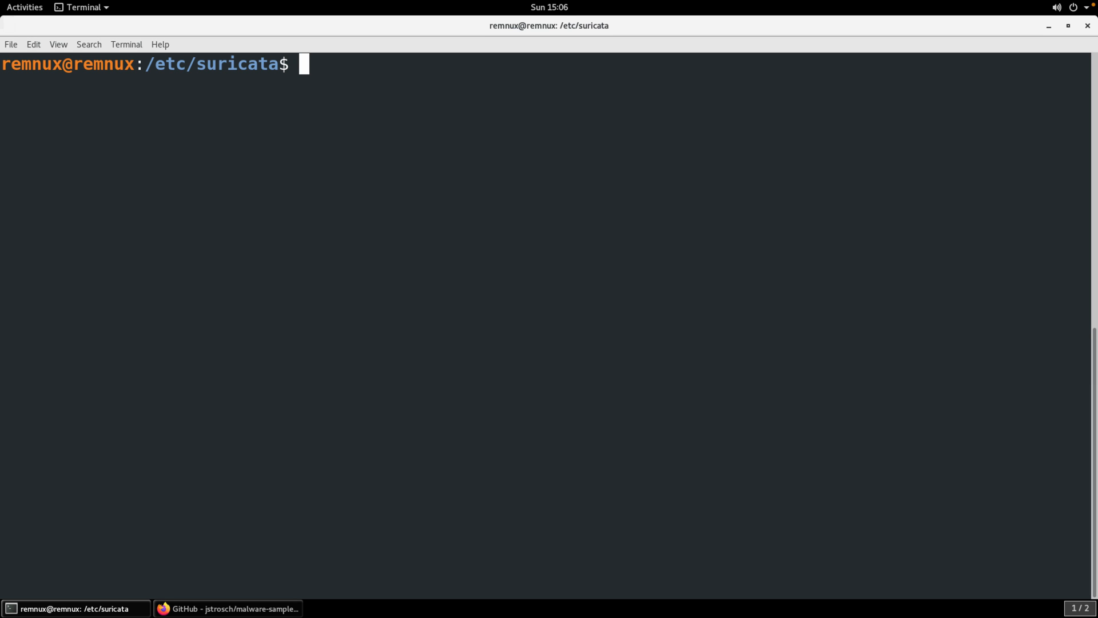
Run suricata-update to download Emerging Threats Open and write 32,225 rules.
type("suricata-update")
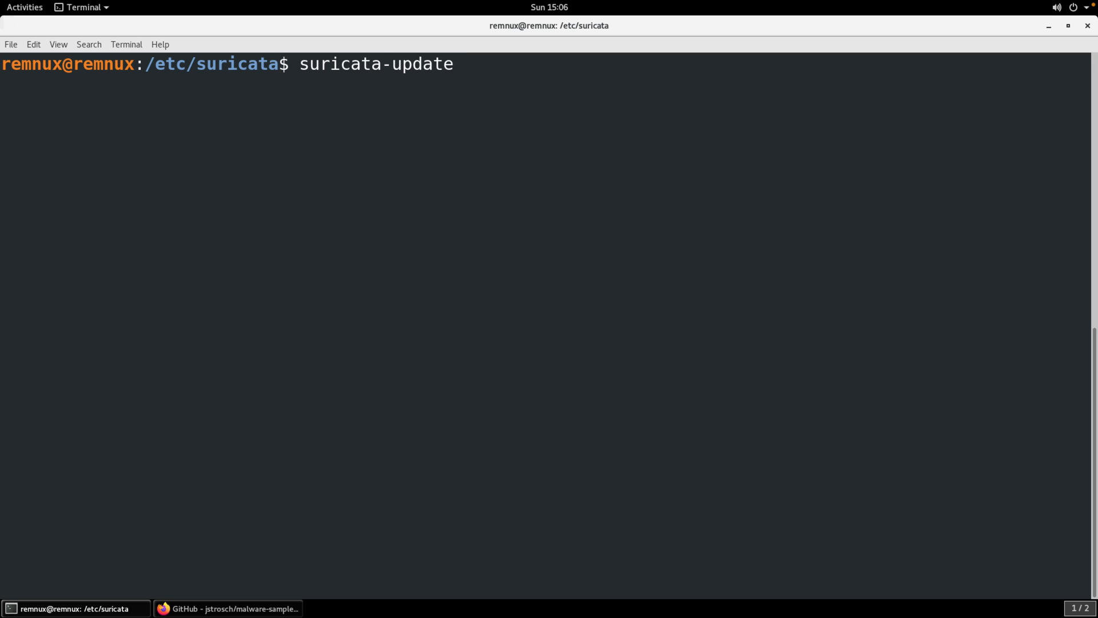
key("Return")
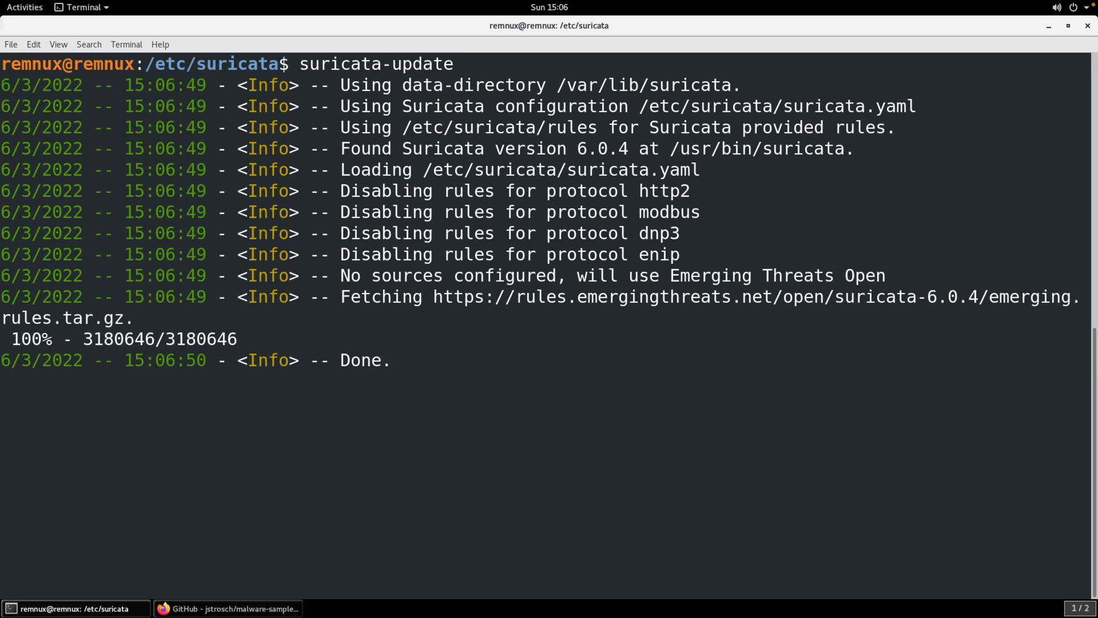
scroll("down", 3)
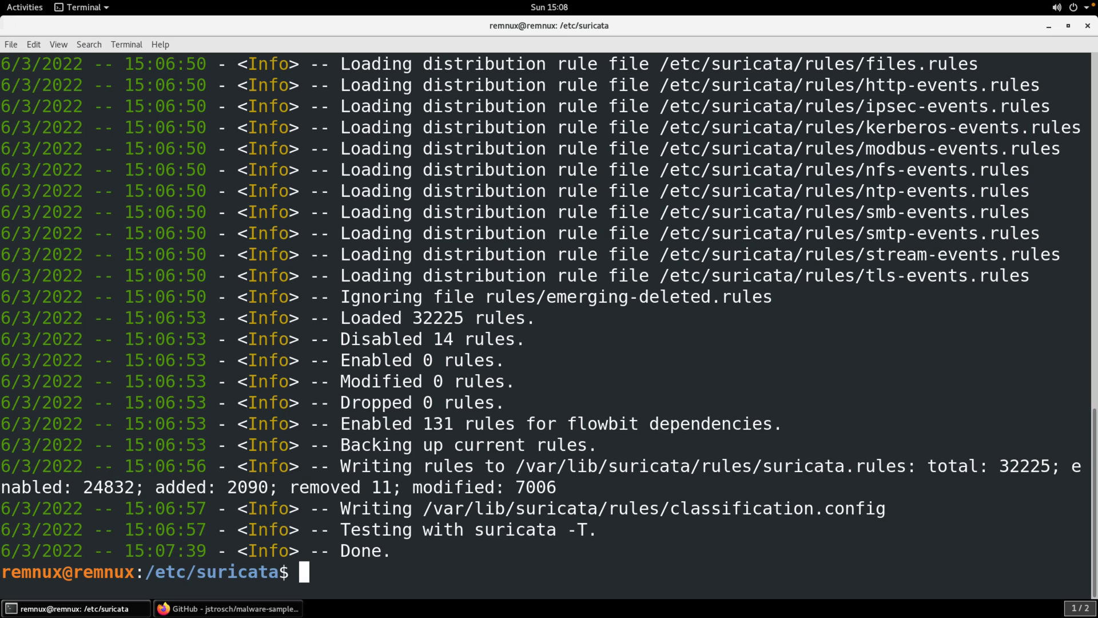
mouse_move(439, 586)
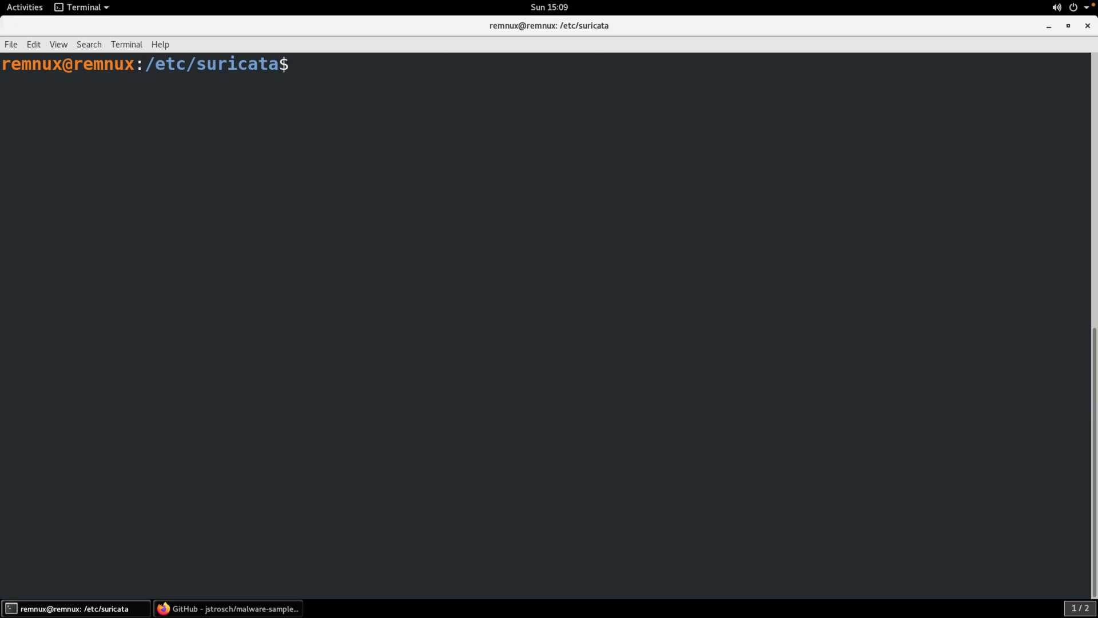
List /var/lib/suricata/rules/suricata.rules to confirm the rules file exists.
type("ls /v")
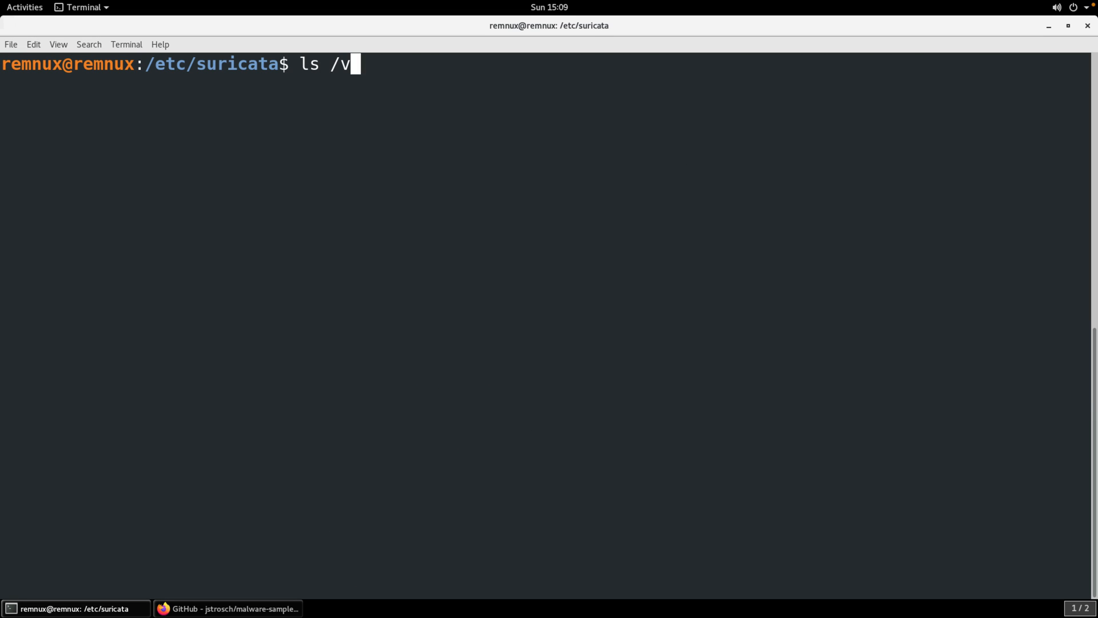
type("ar/lib/suricata/r")
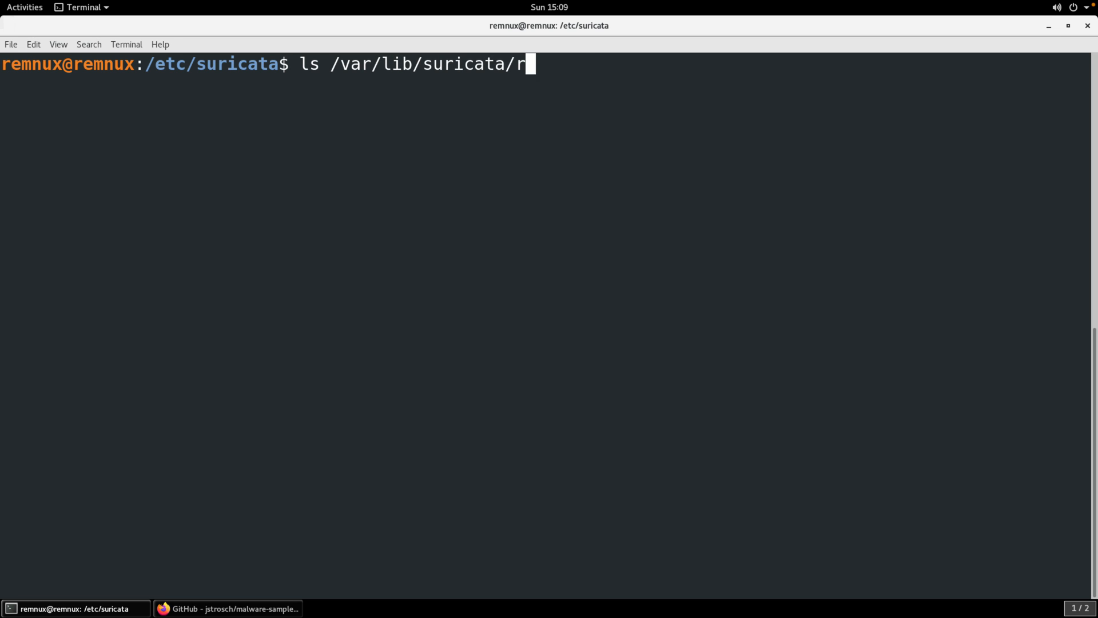
type("ules/suricata.rules")
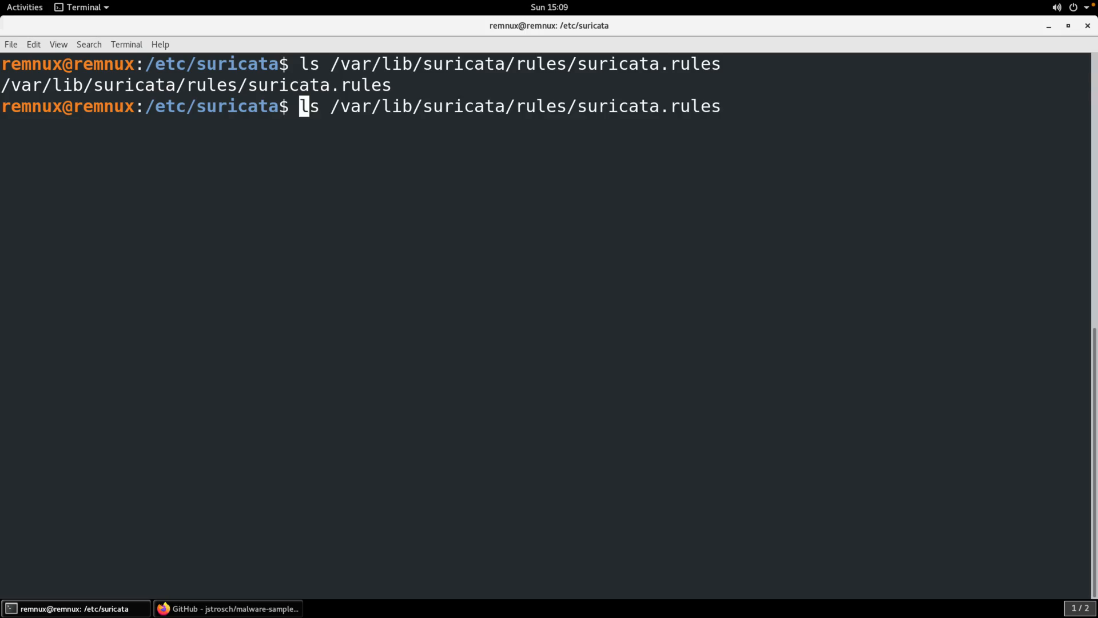
key("Return")
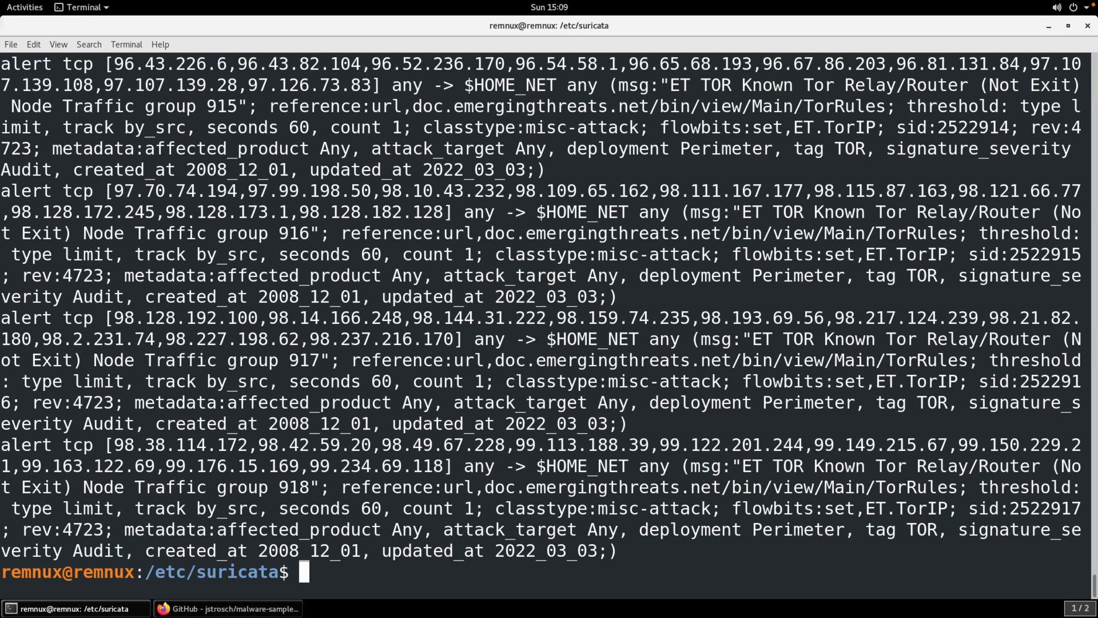
left_click(229, 607)
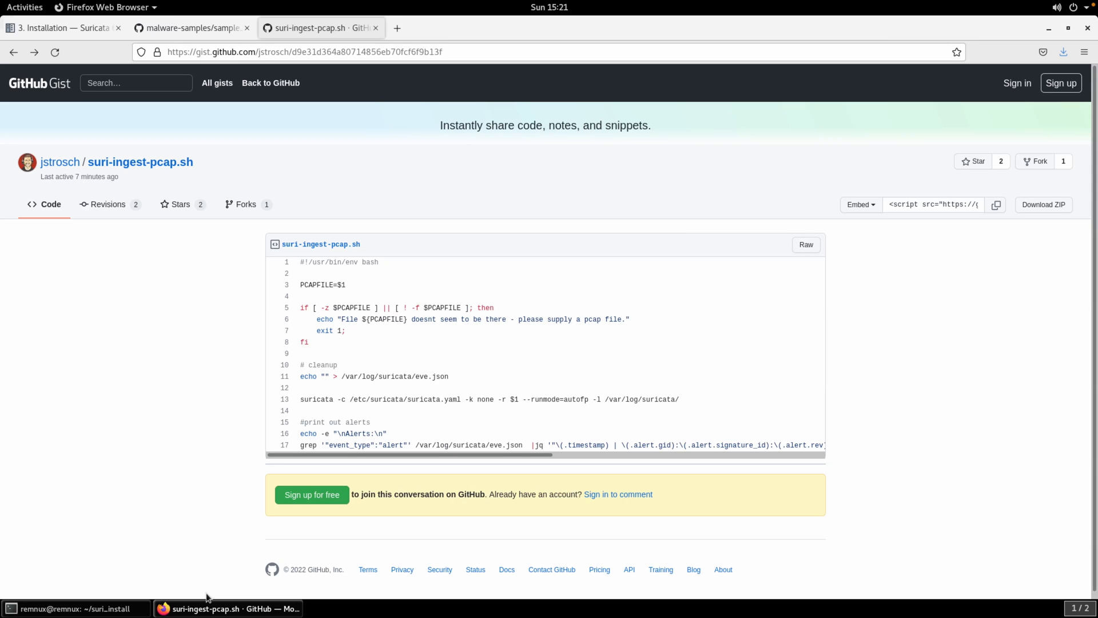
Switch from the suri-ingest-pcap.sh gist to the sample_artifacts.zip repository tab.
left_click(189, 28)
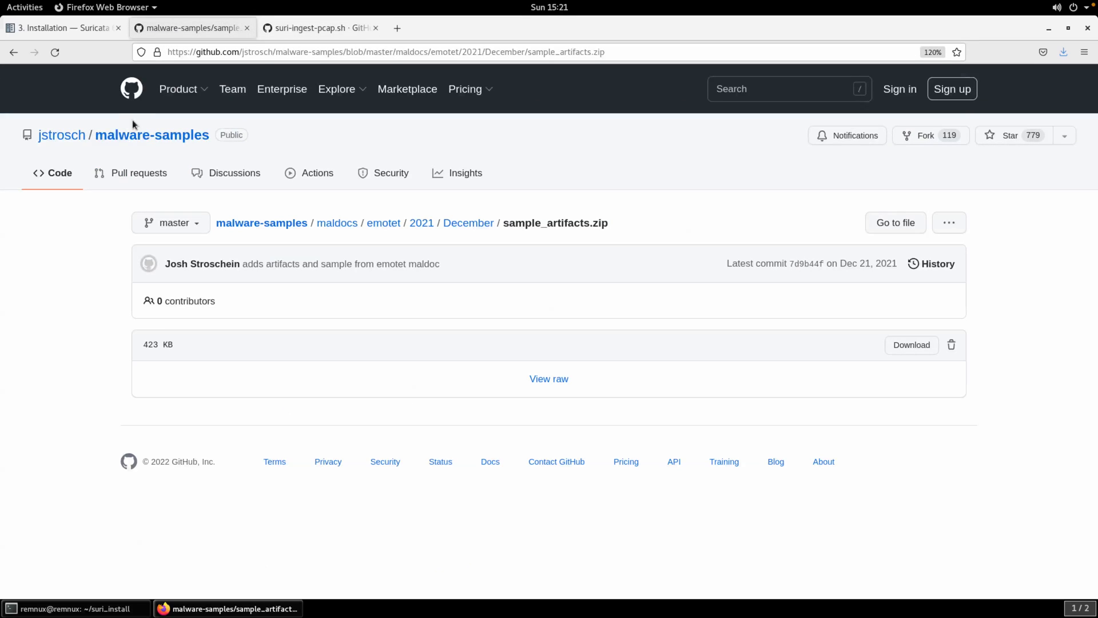
Go back to the emotet December folder and its README's Suricata Alerts table.
left_click(14, 51)
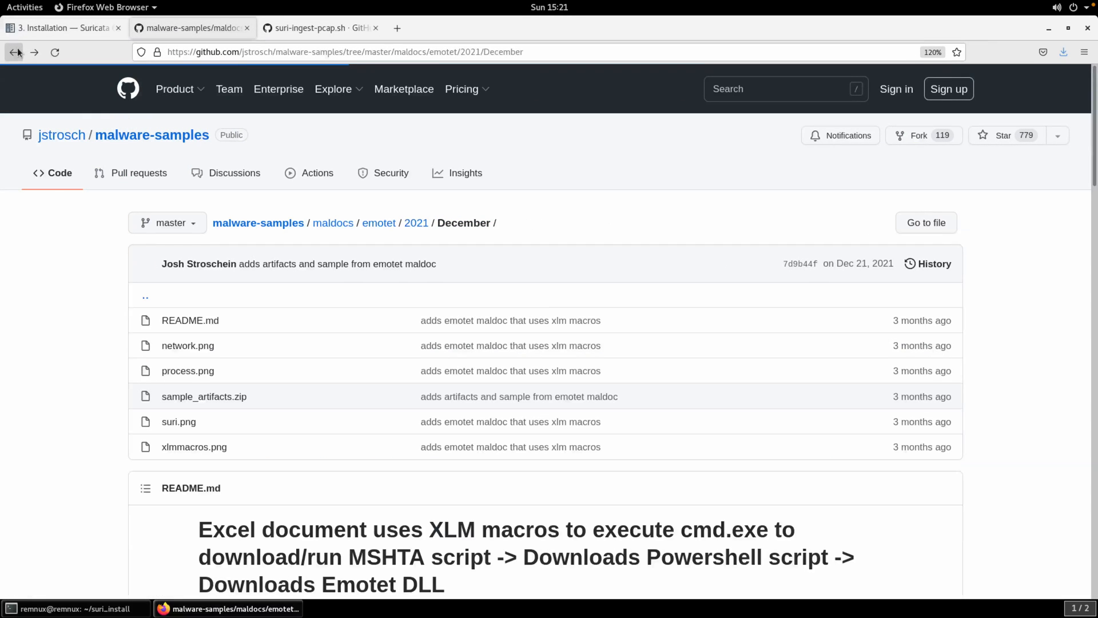
left_click(13, 51)
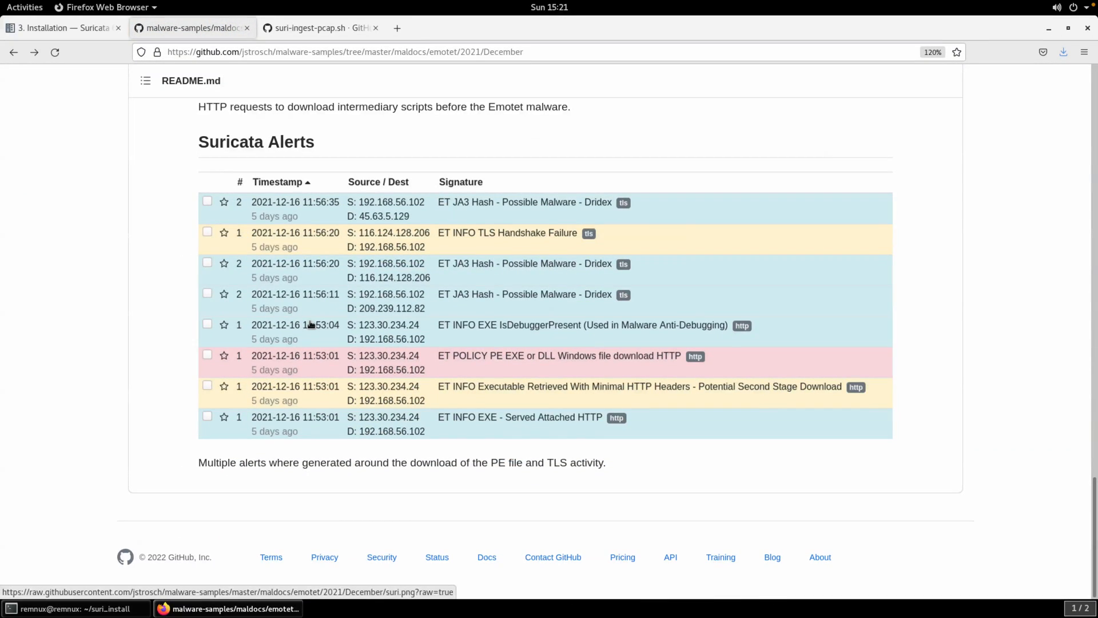
mouse_move(183, 172)
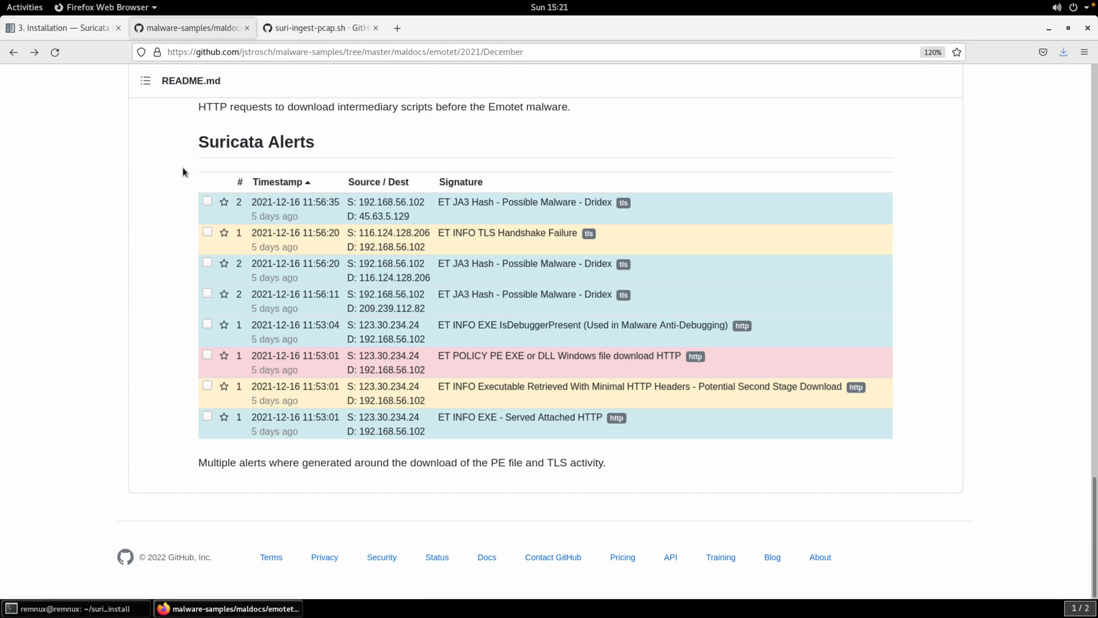
mouse_move(135, 270)
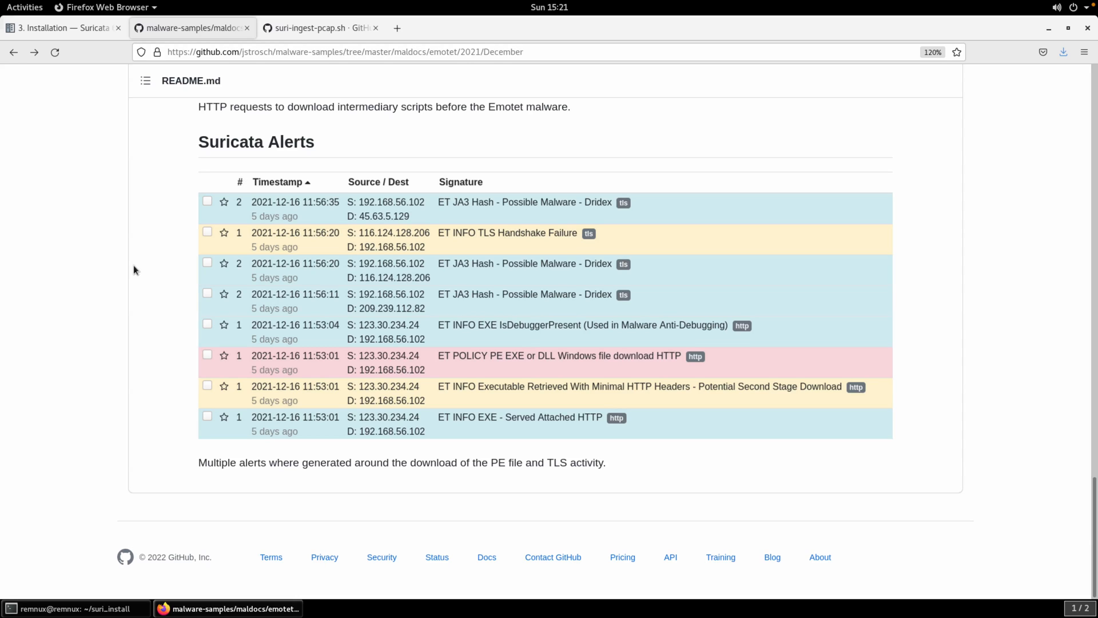
mouse_move(119, 263)
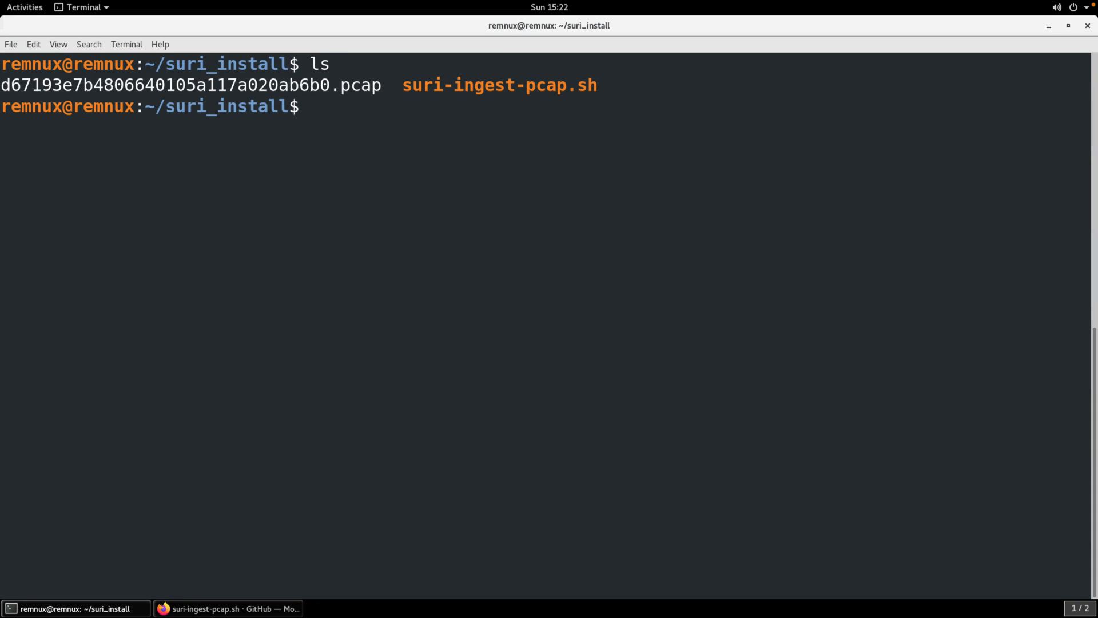
Make suri-ingest-pcap.sh executable with chmod +x and invoke ./suri-ingest-pcap.sh.
type("chmod _")
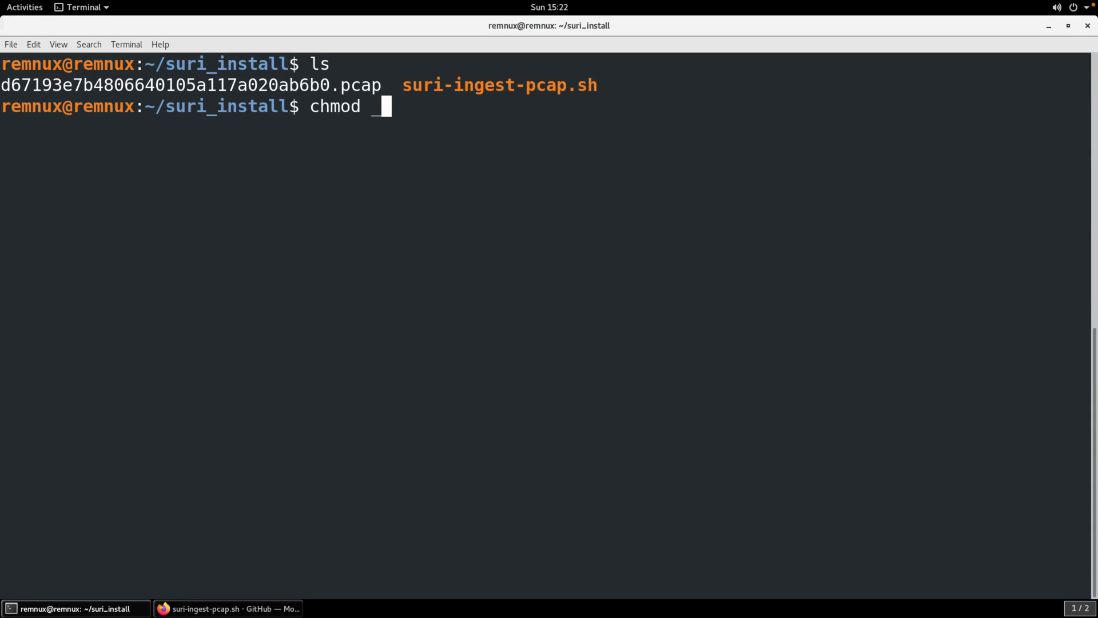
type("+x suri-ingest-pcap.sh")
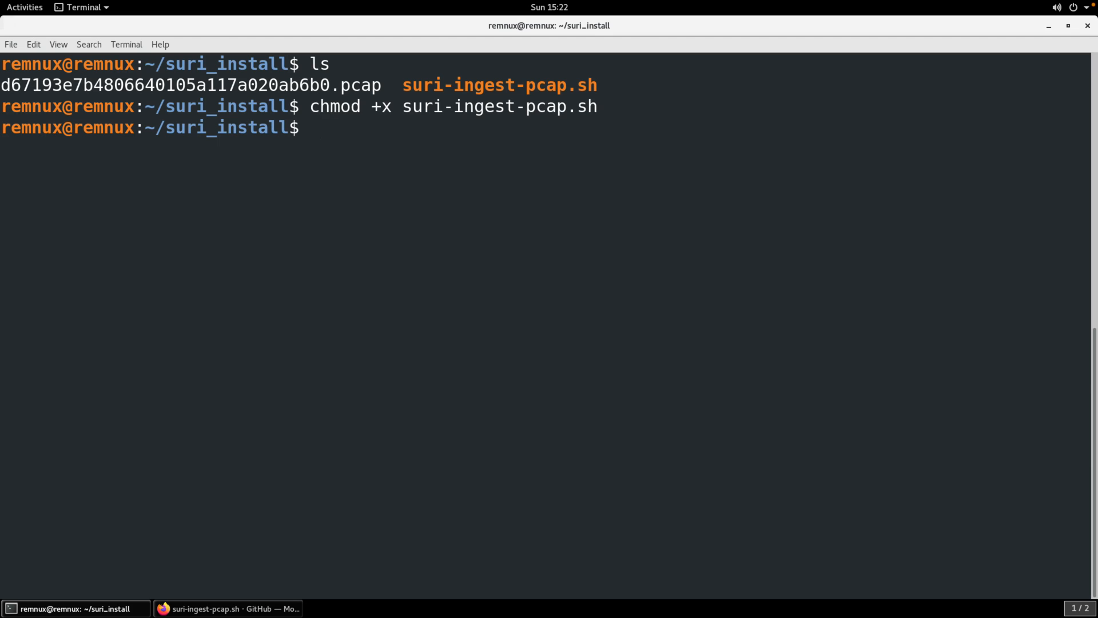
type("./suri-ingest-pcap.sh")
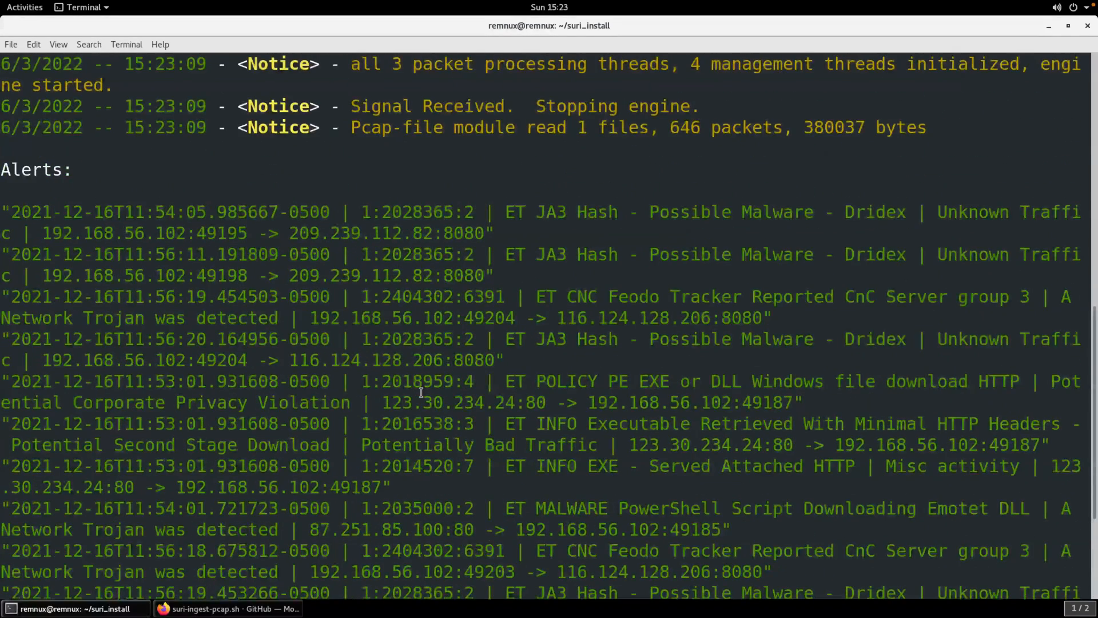
scroll("down", 3)
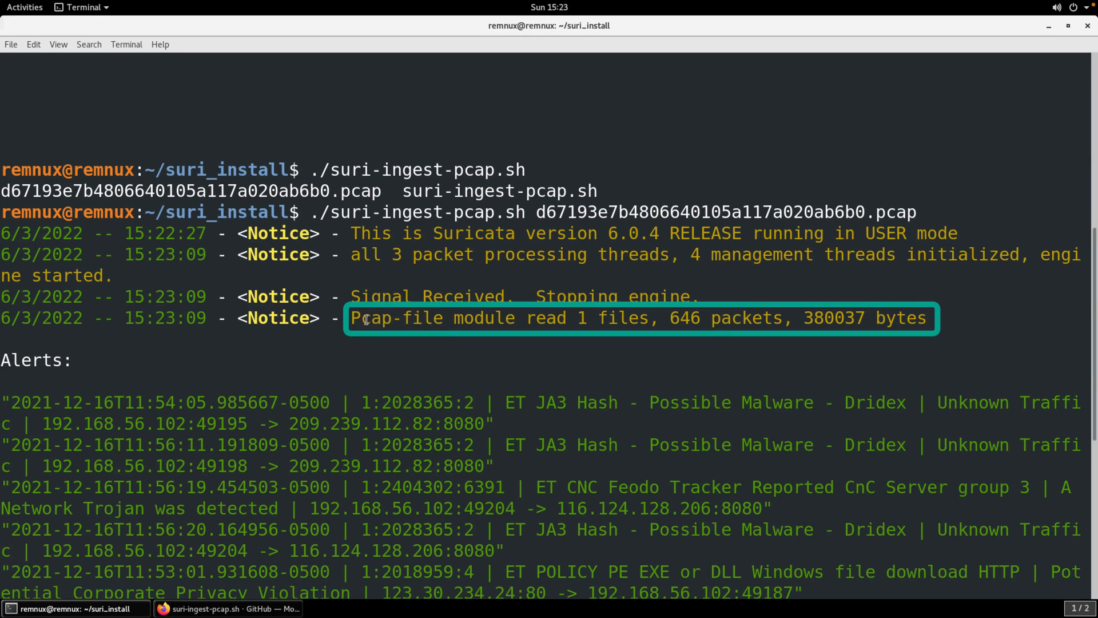
left_click_drag(354, 318, 634, 318)
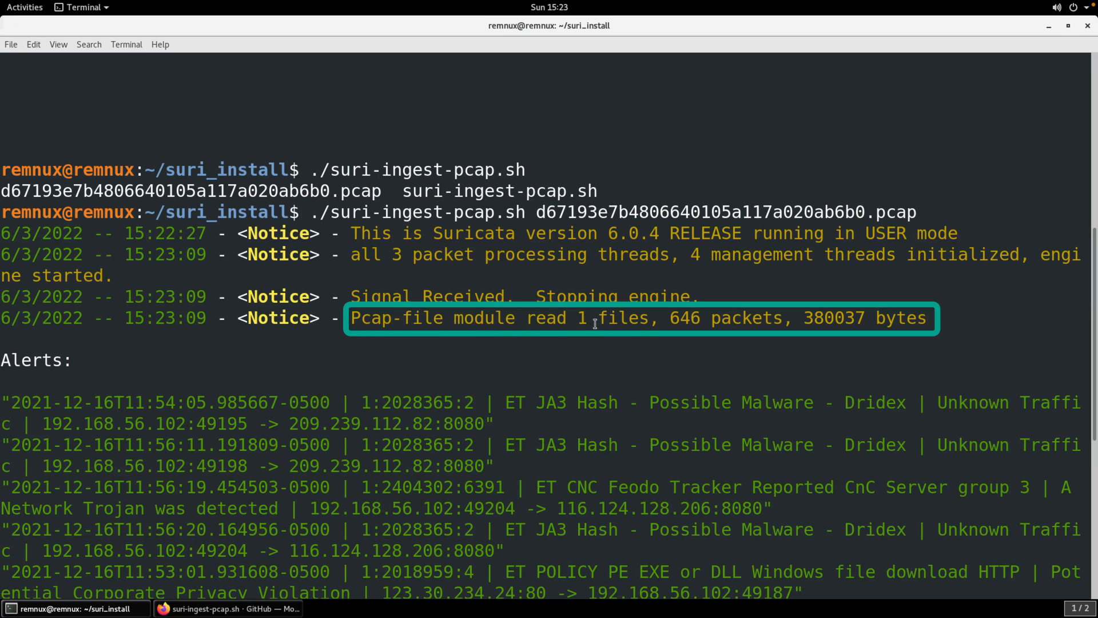
double_click(706, 318)
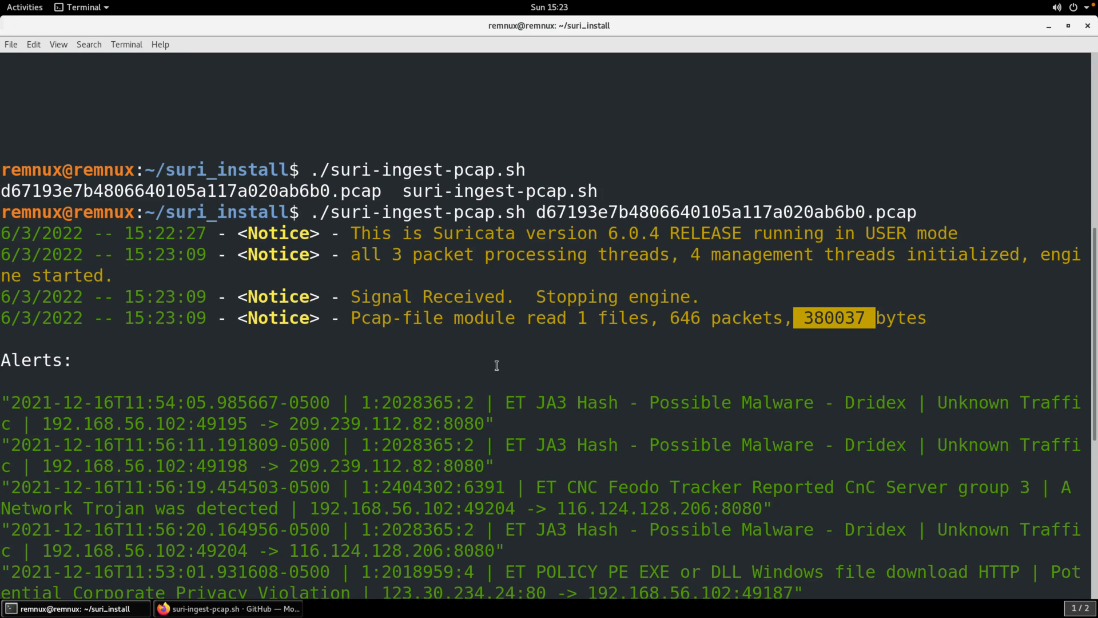
scroll("down", 3)
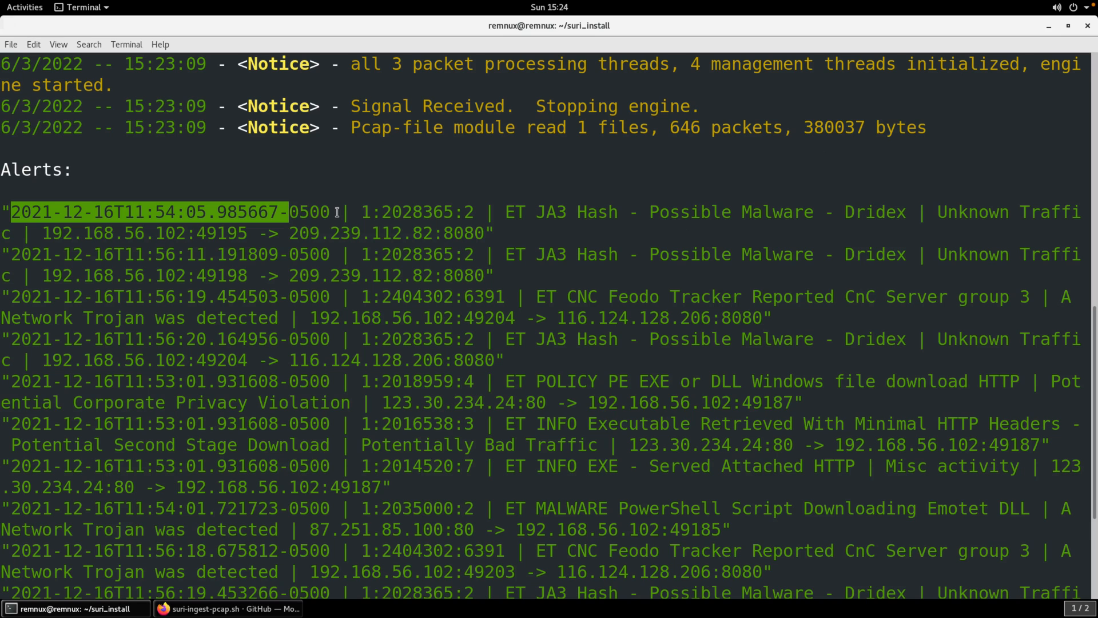
double_click(416, 212)
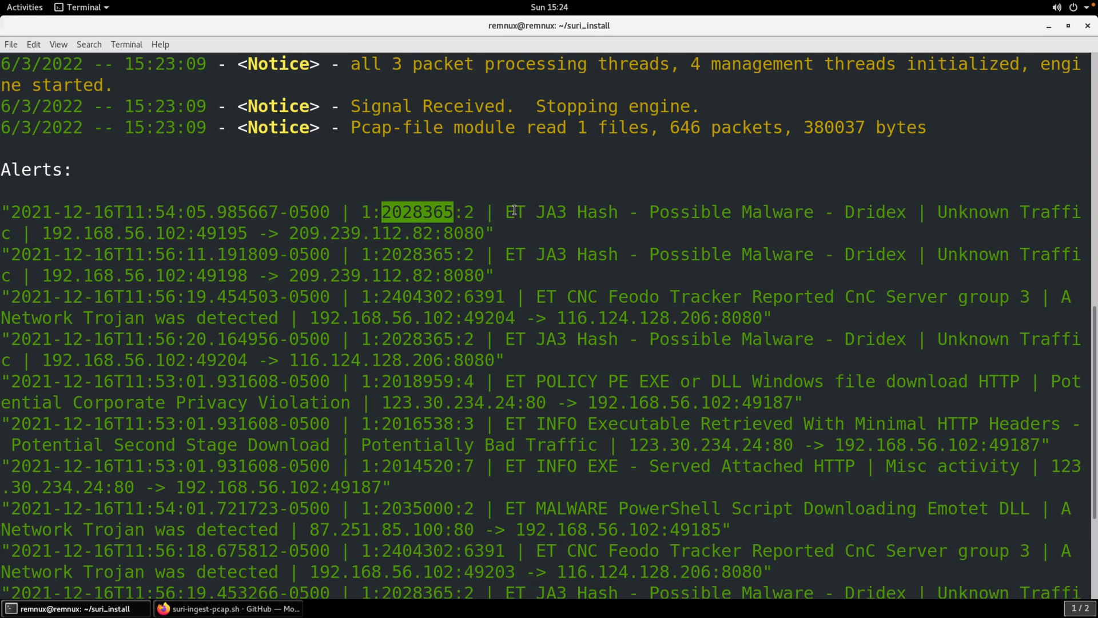